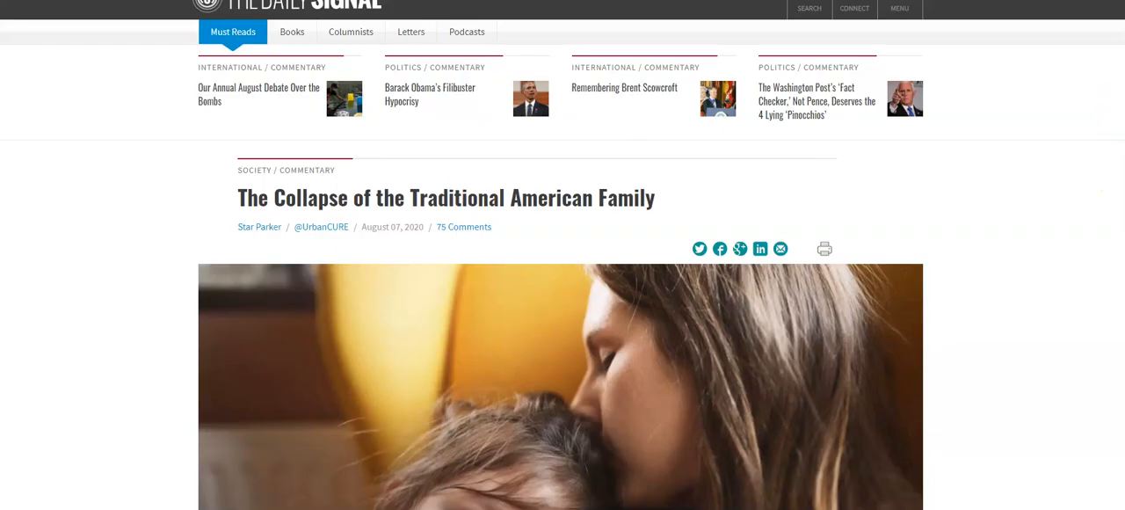
pyautogui.scroll(-3)
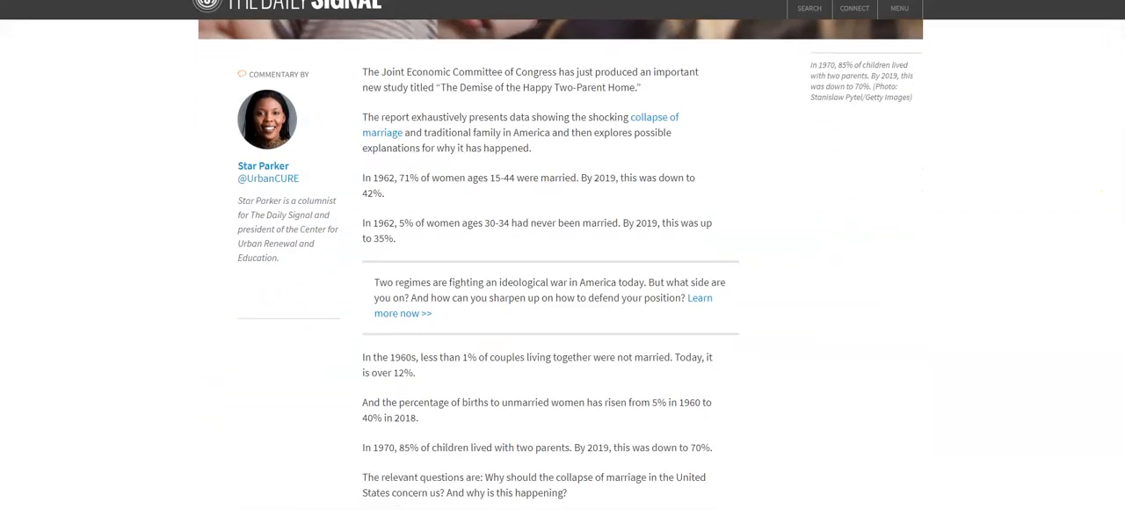